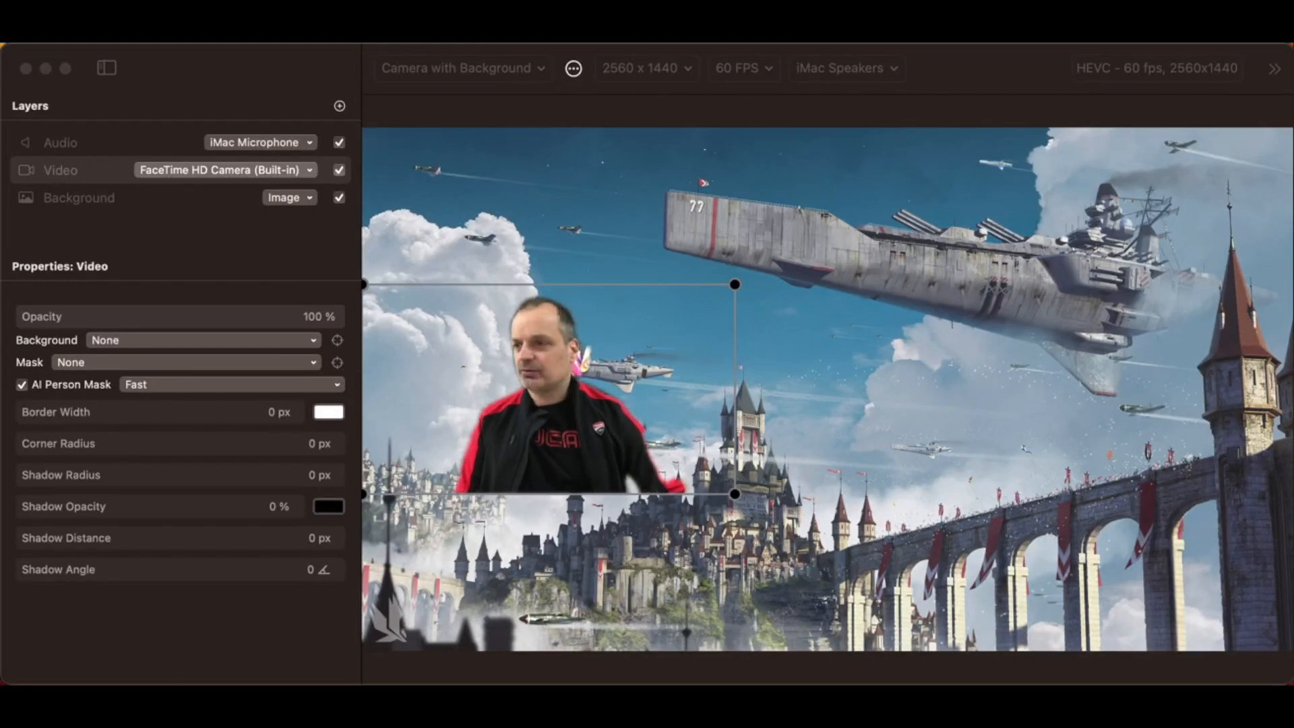
# Step: Load the Talking Head recording preset at 3840 x 2160 and 60 FPS
pyautogui.click(60, 170)
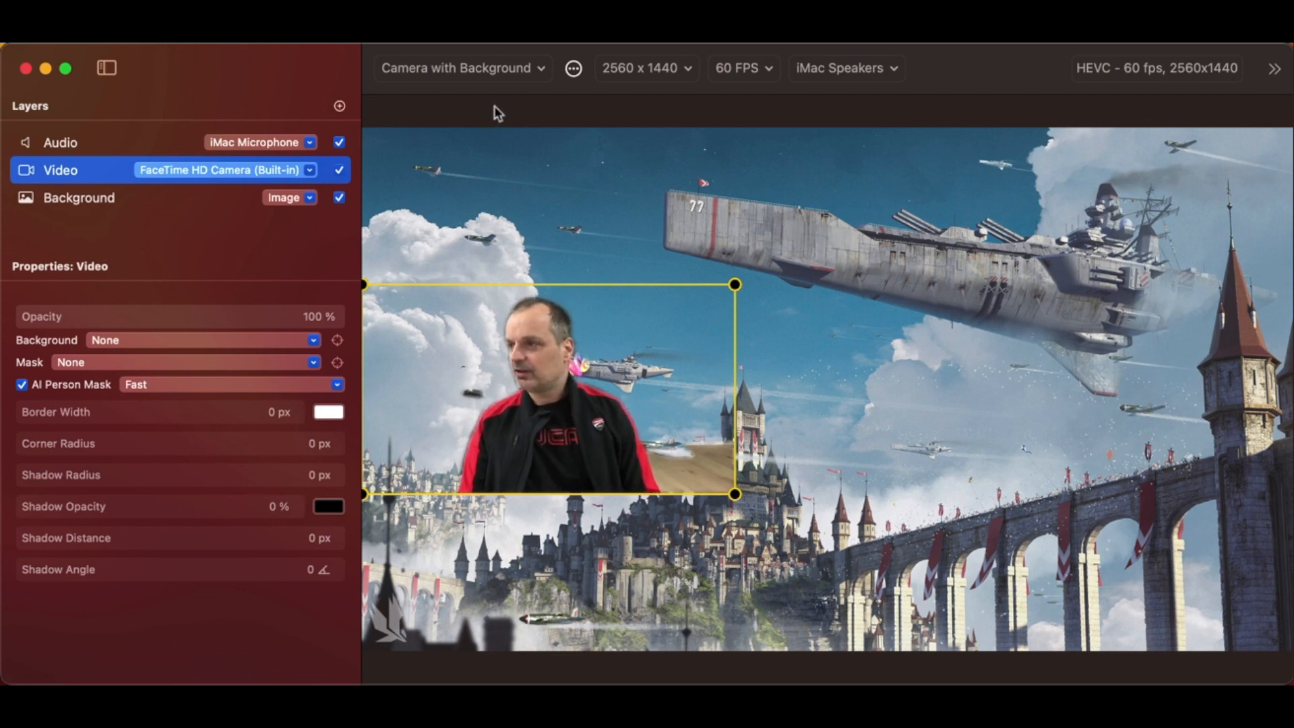
pyautogui.click(572, 67)
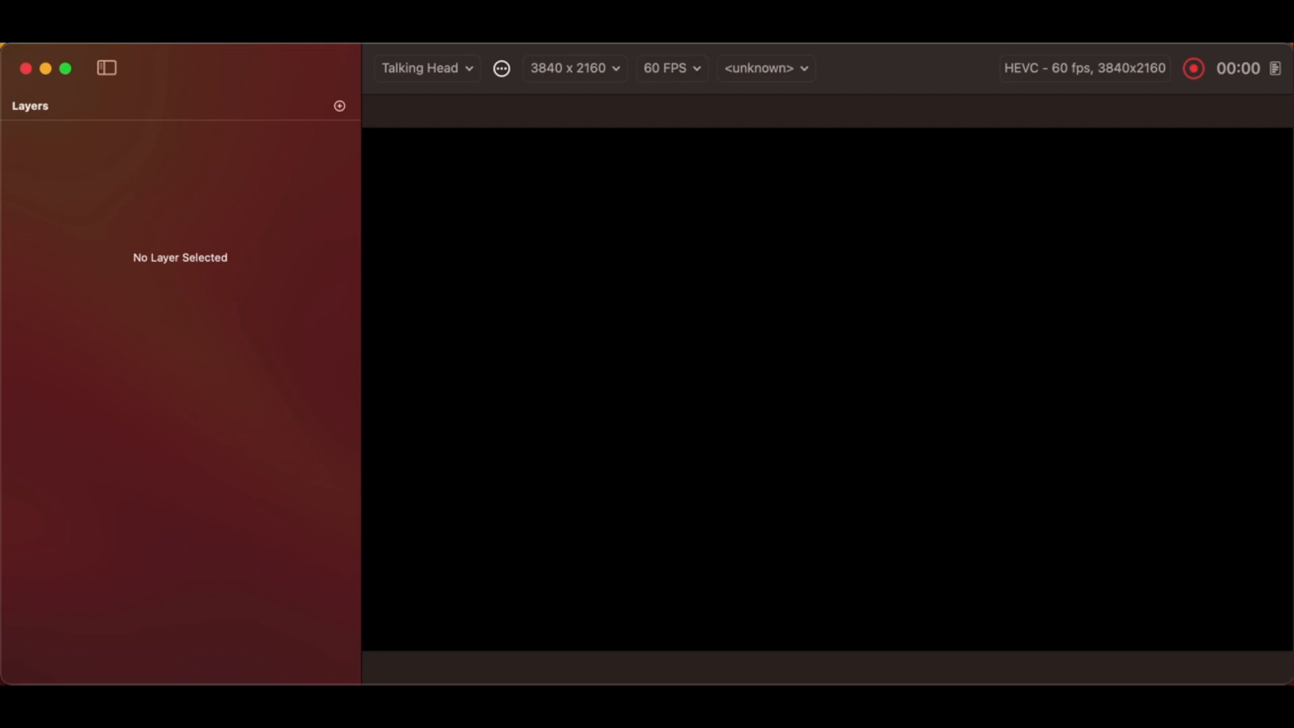
# Step: Add an empty layer fitted to the canvas with a solid bright green single-colour background
pyautogui.click(340, 105)
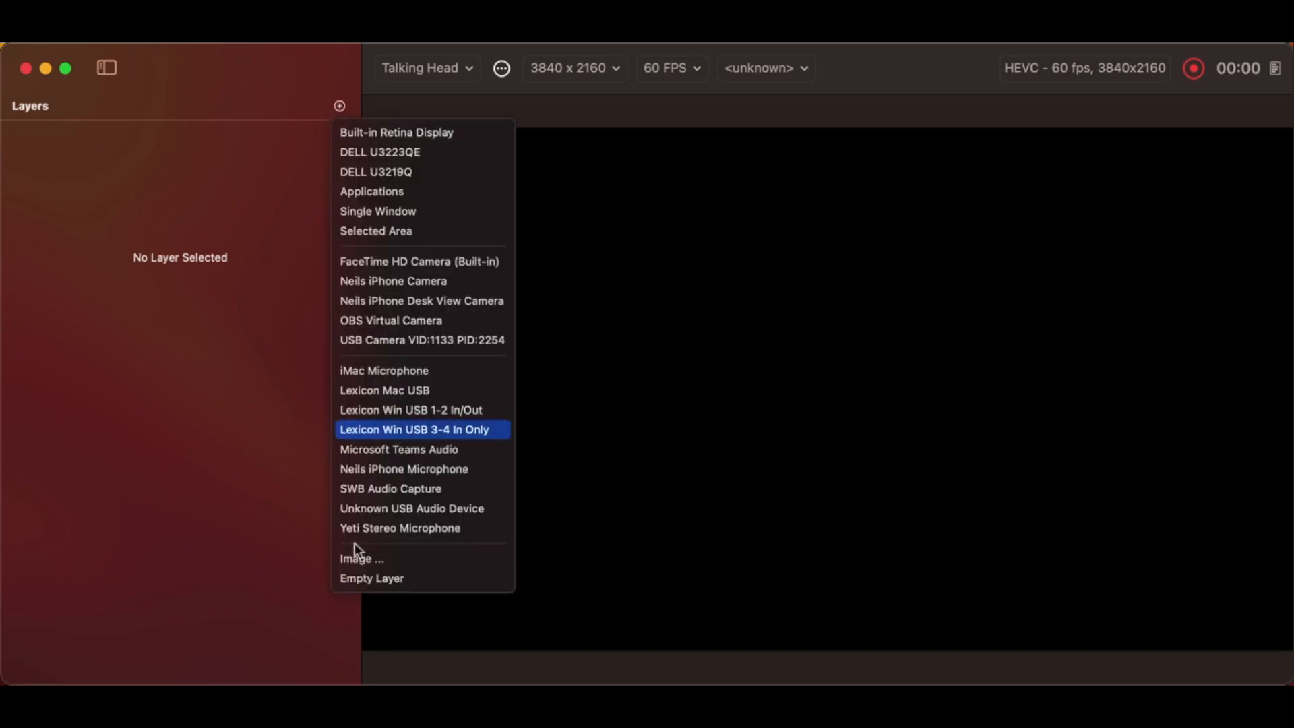
pyautogui.click(372, 578)
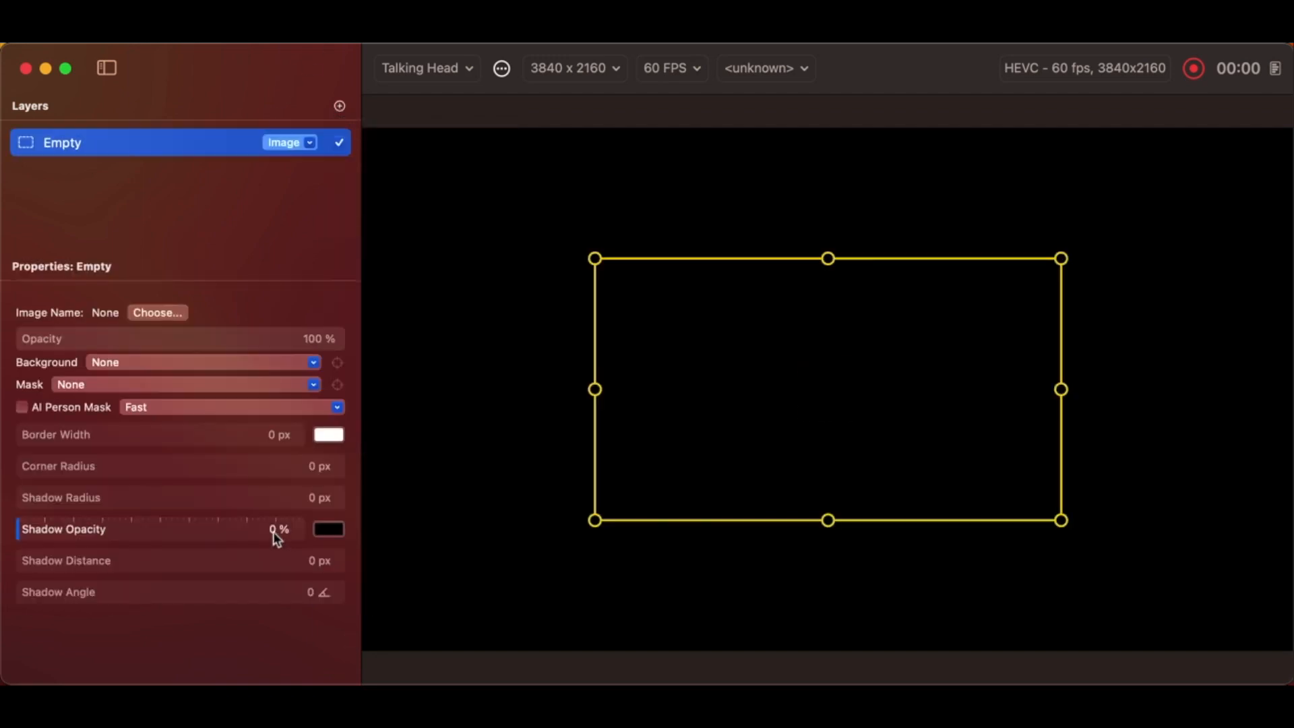
pyautogui.moveTo(714, 330)
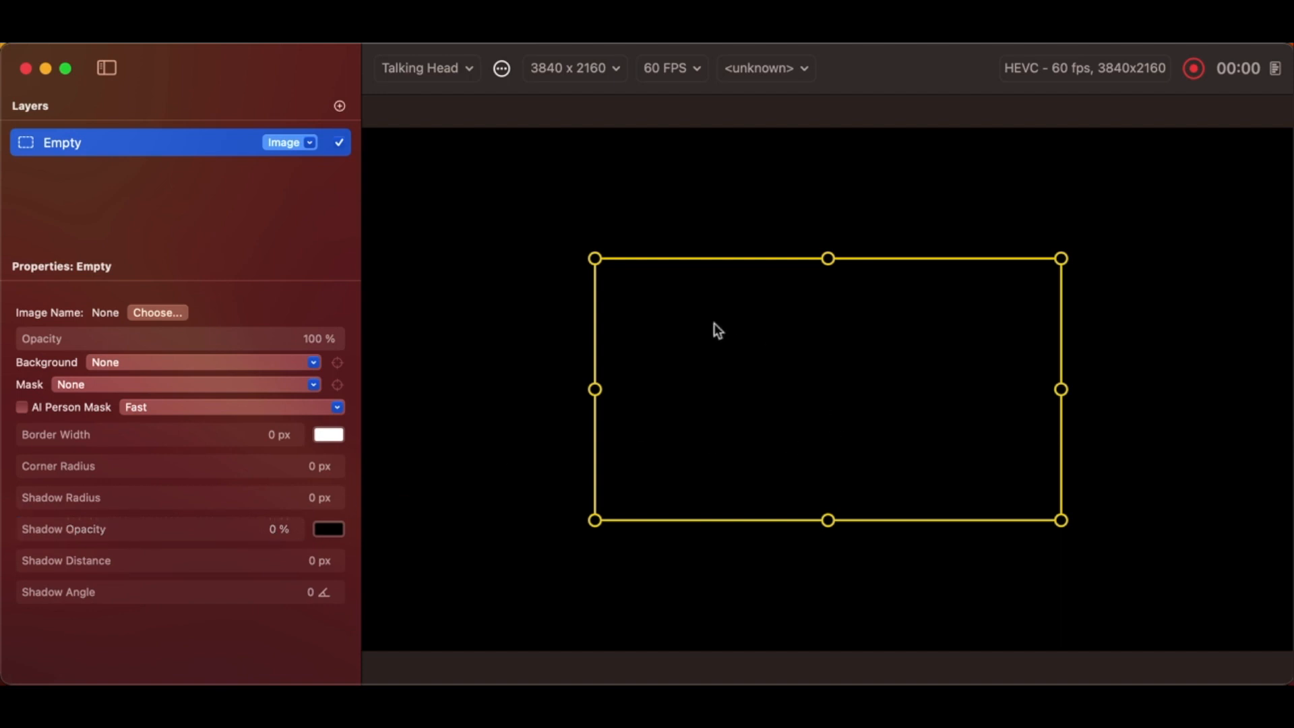
pyautogui.rightClick(716, 330)
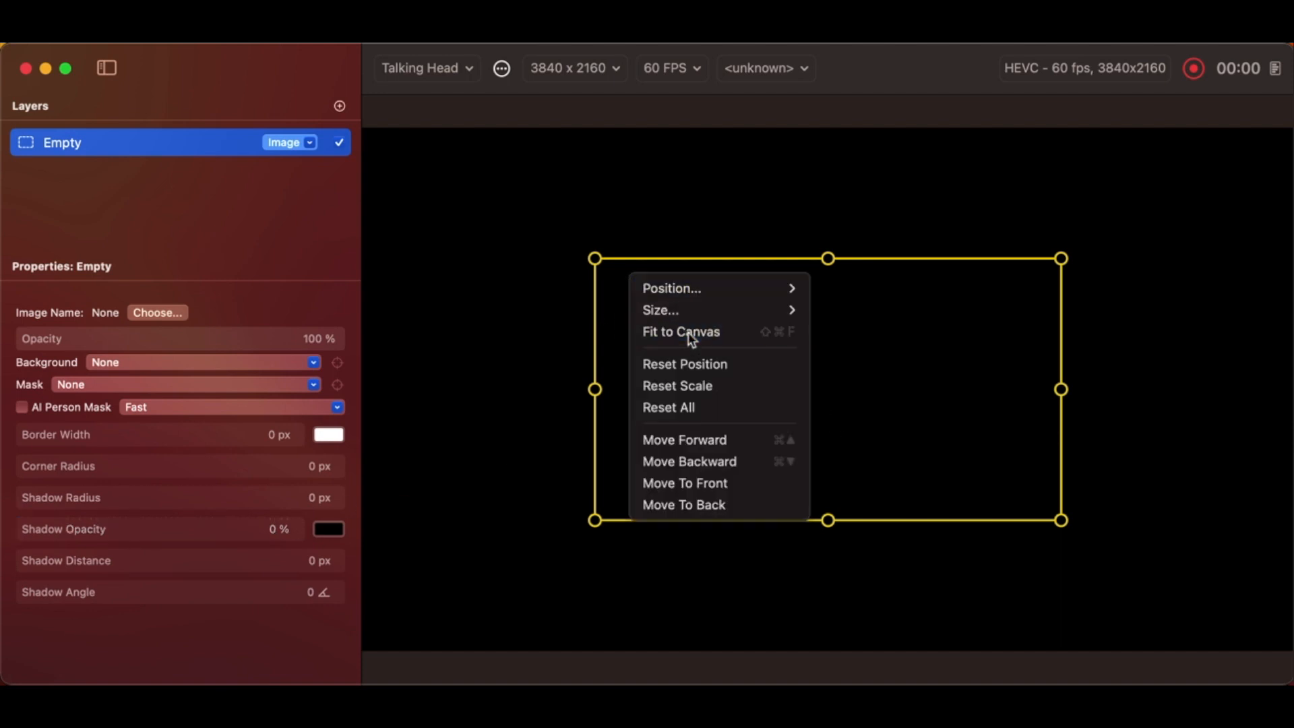
pyautogui.click(680, 332)
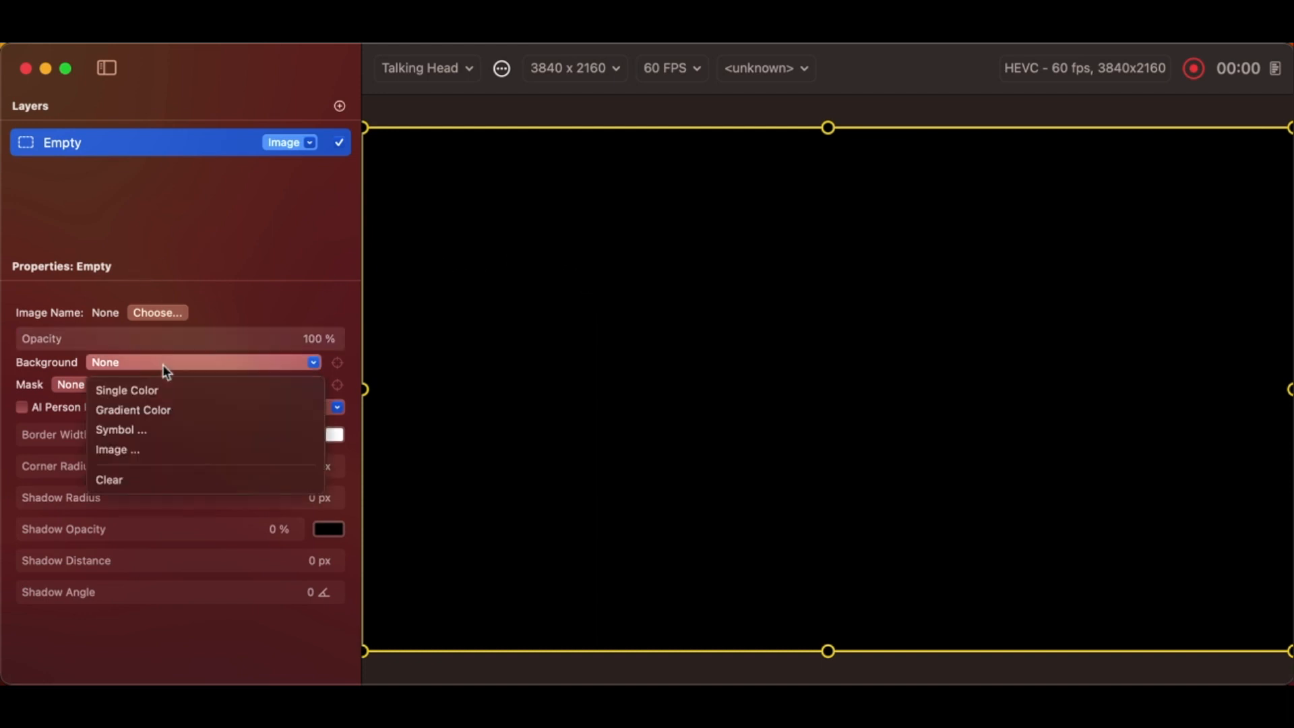
pyautogui.click(127, 391)
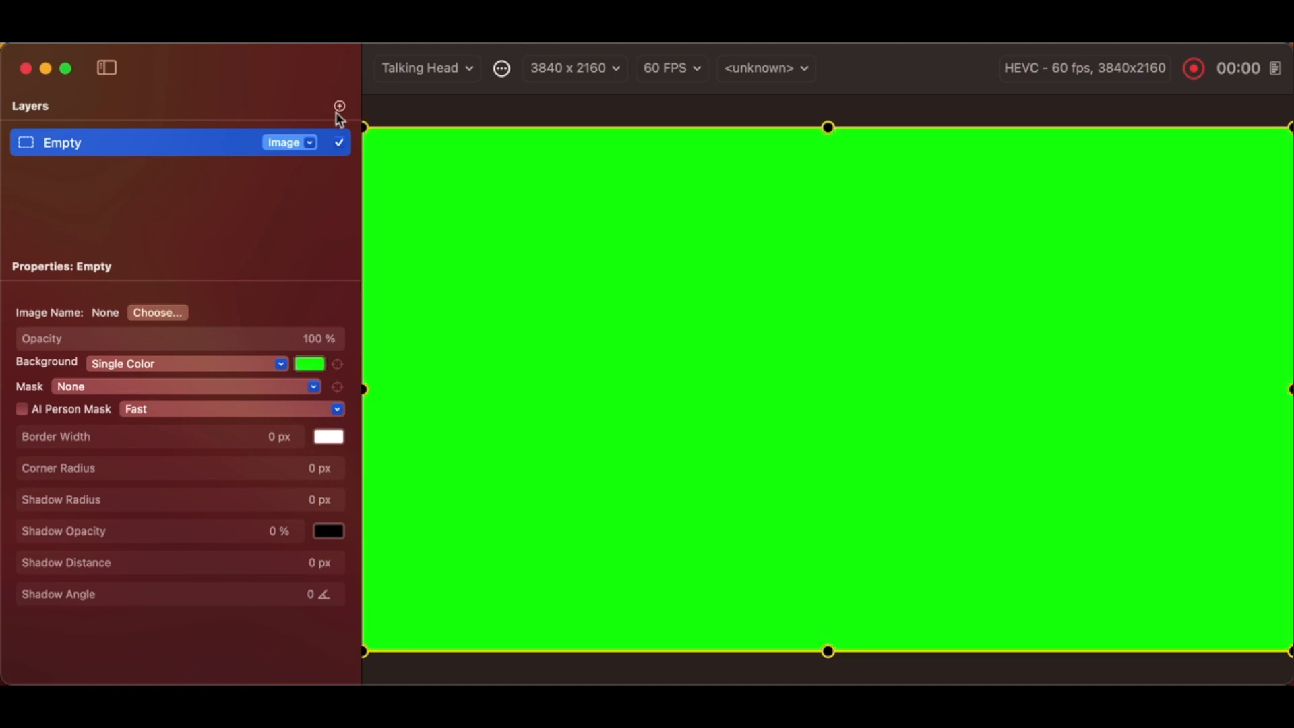
# Step: Add a scaled-down FaceTime HD Camera layer positioned at the bottom left over the green layer
pyautogui.click(340, 105)
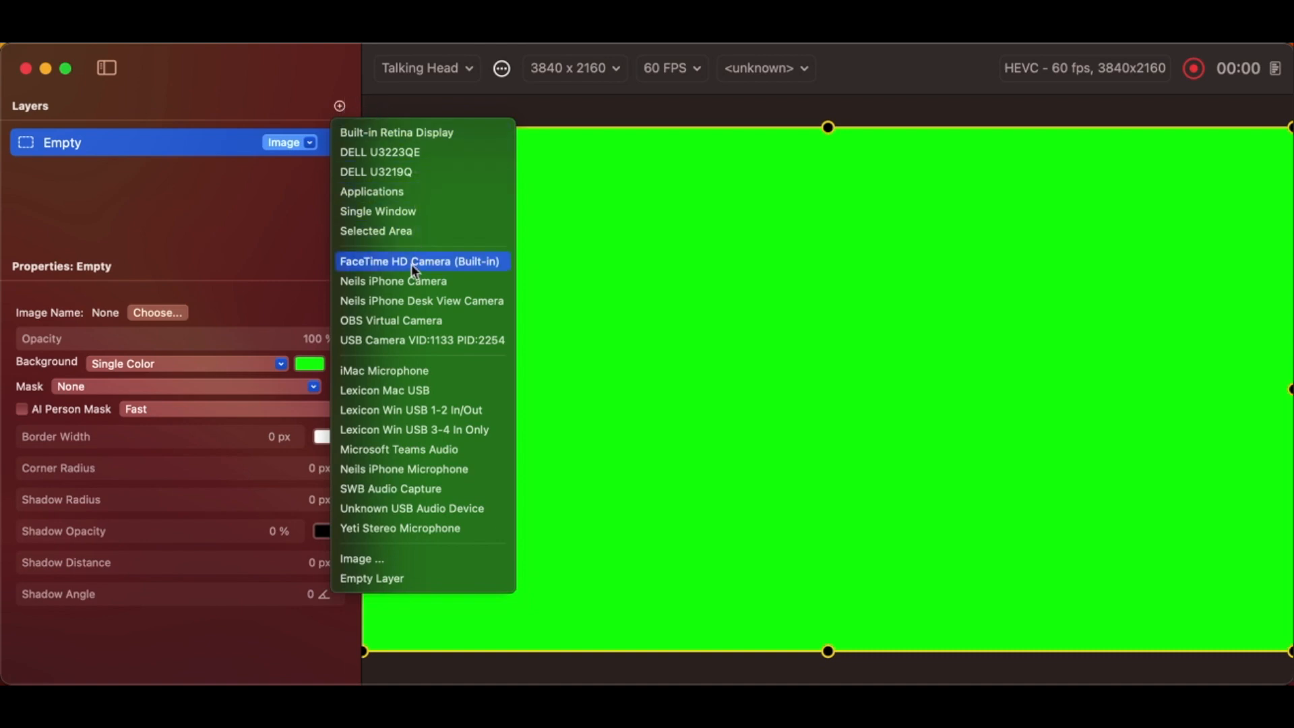
pyautogui.click(421, 260)
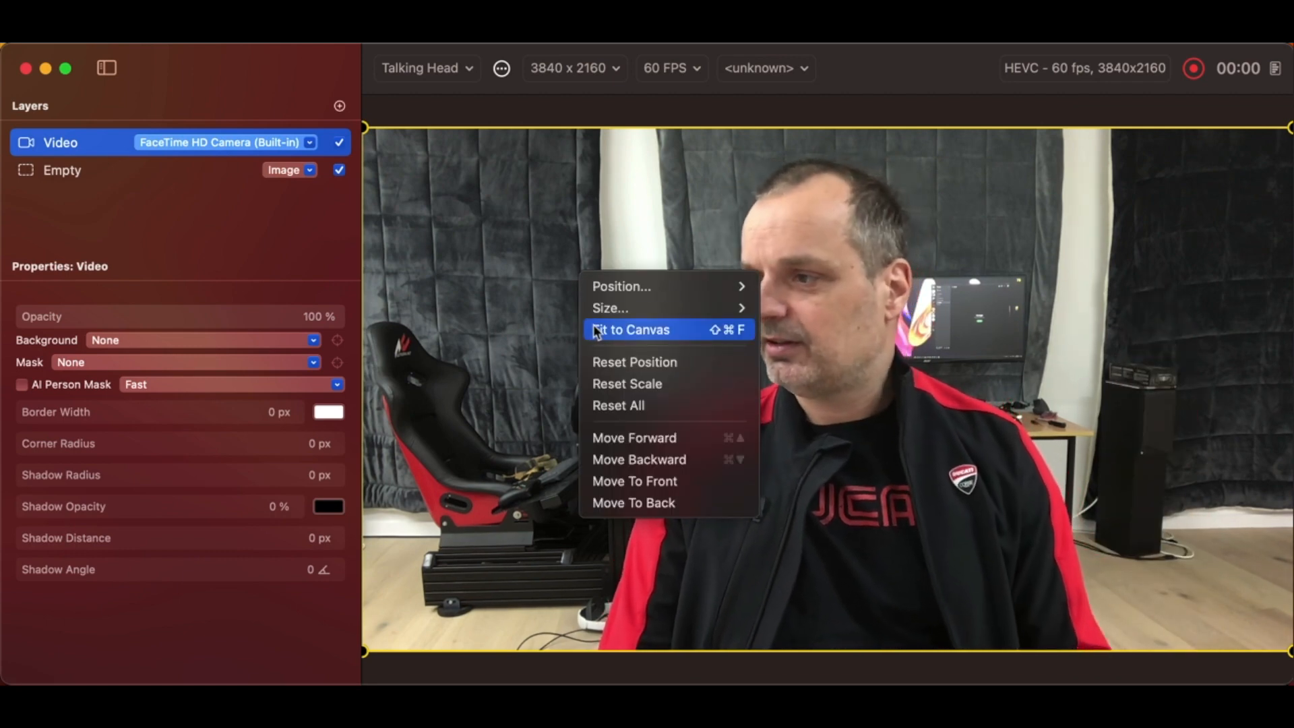
pyautogui.click(628, 329)
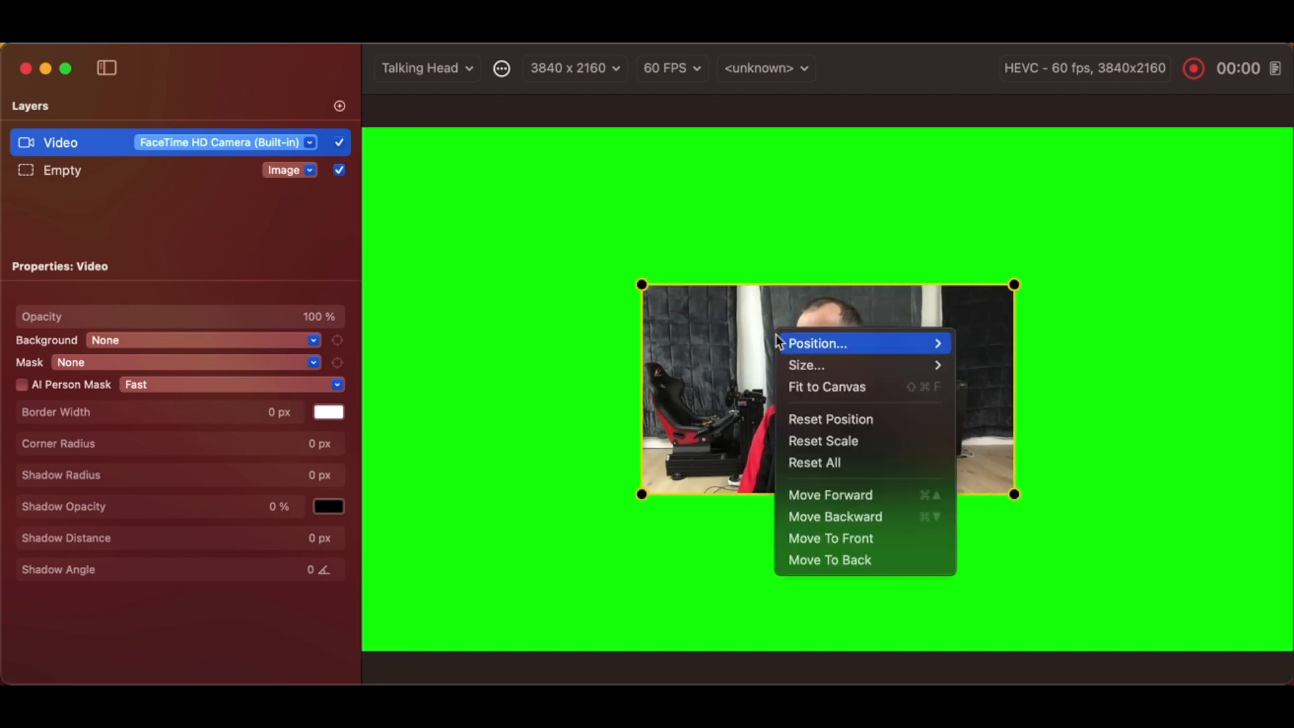
pyautogui.moveTo(817, 344)
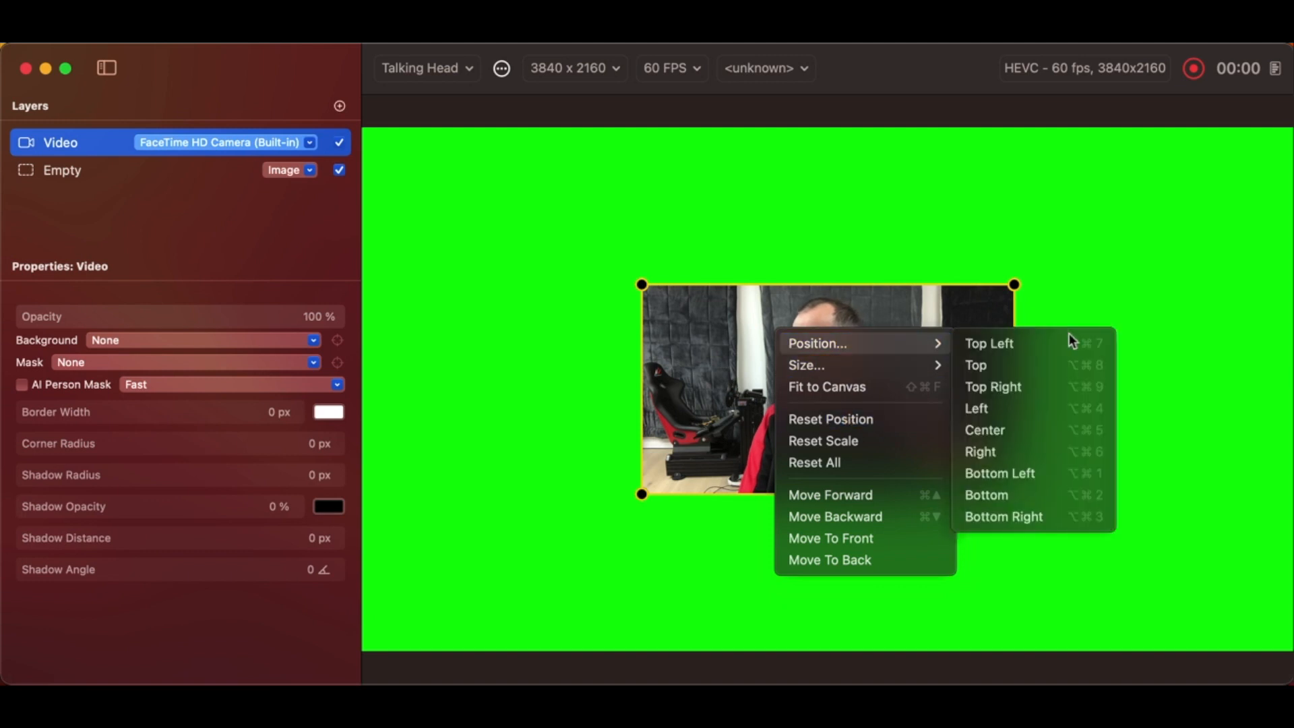
pyautogui.moveTo(1026, 480)
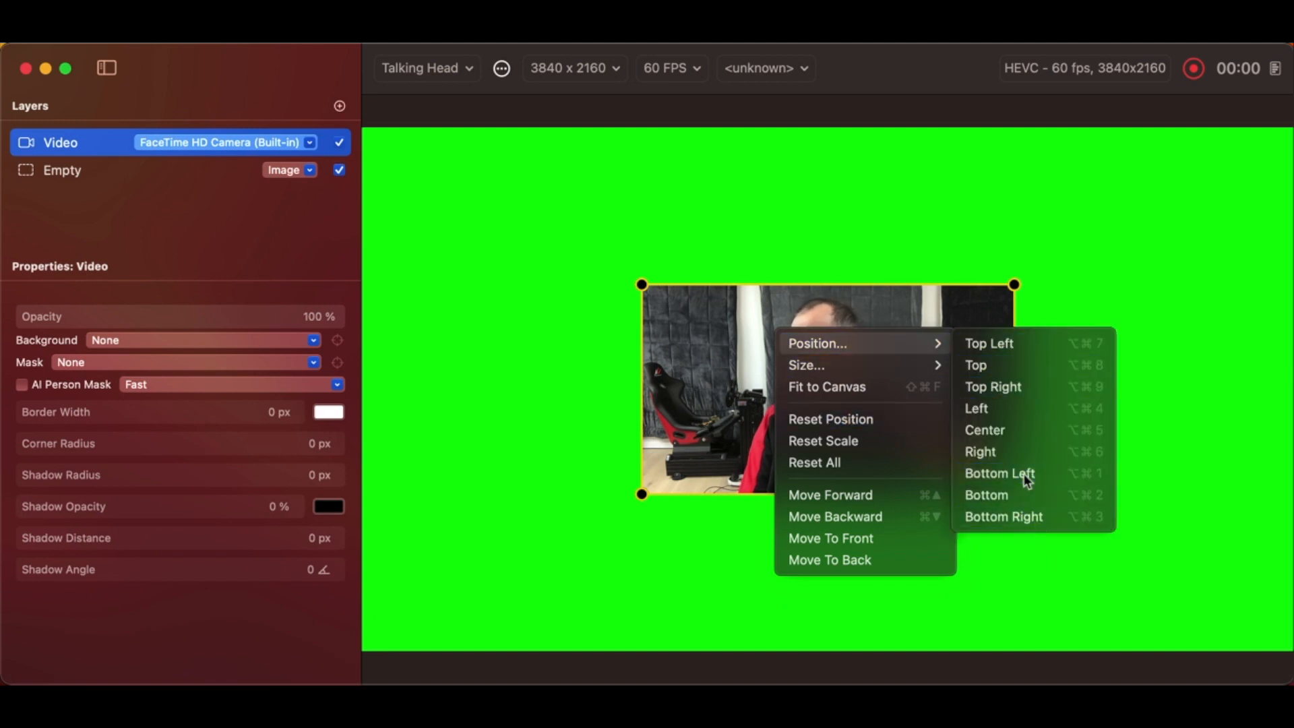
pyautogui.click(999, 473)
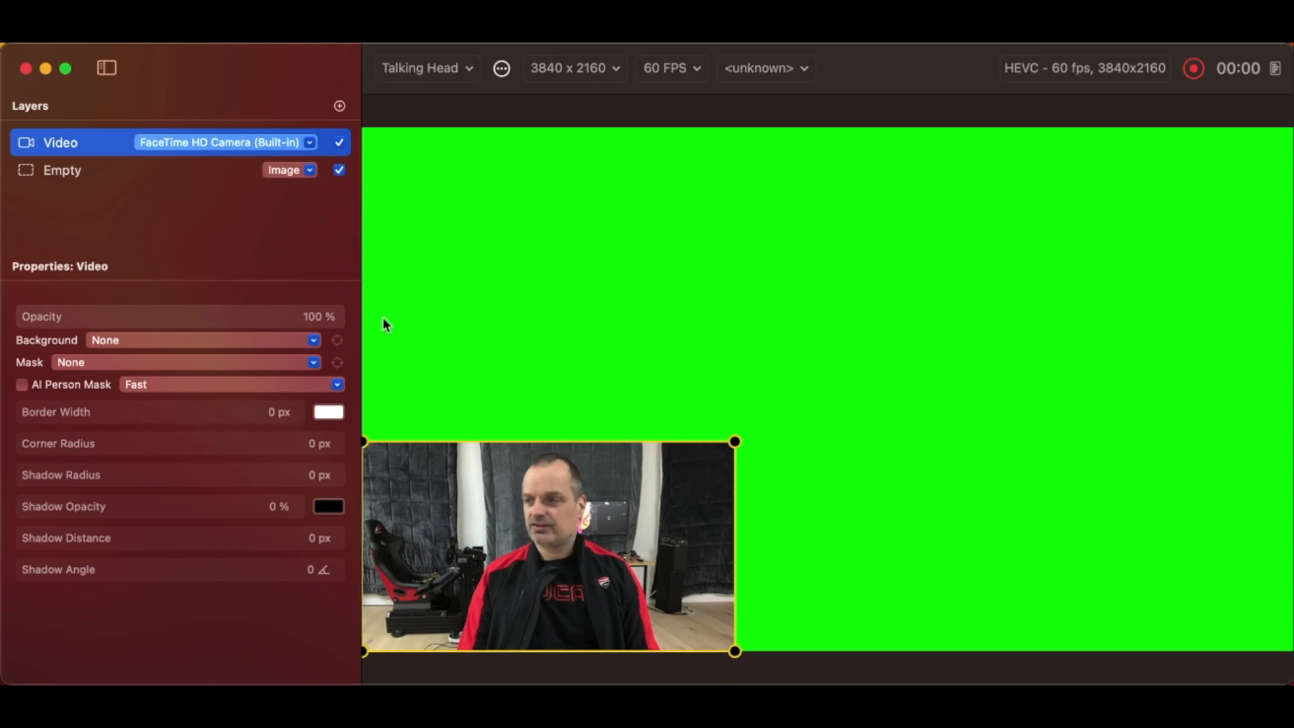
# Step: Enable the AI Person Mask on the webcam layer so only the person shows over green
pyautogui.click(21, 385)
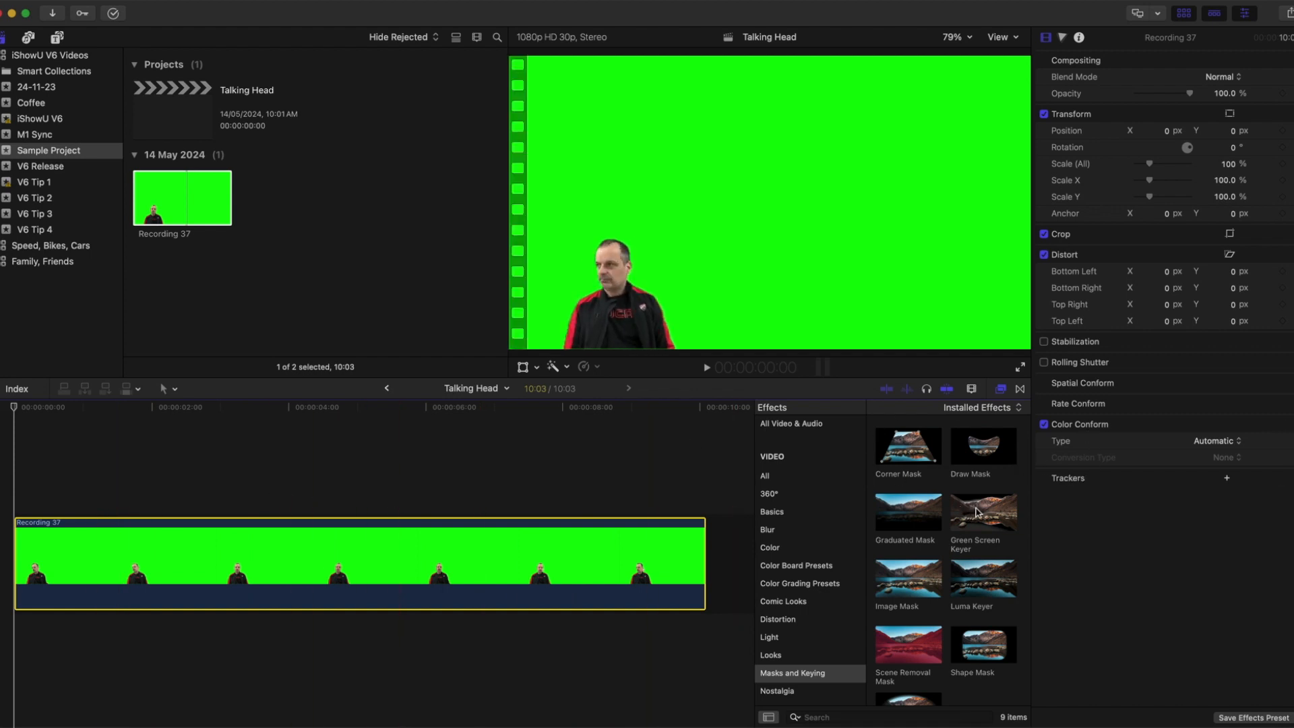
# Step: Choose the Green Screen Keyer effect from Masks and Keying for the Recording 37 clip
pyautogui.click(983, 509)
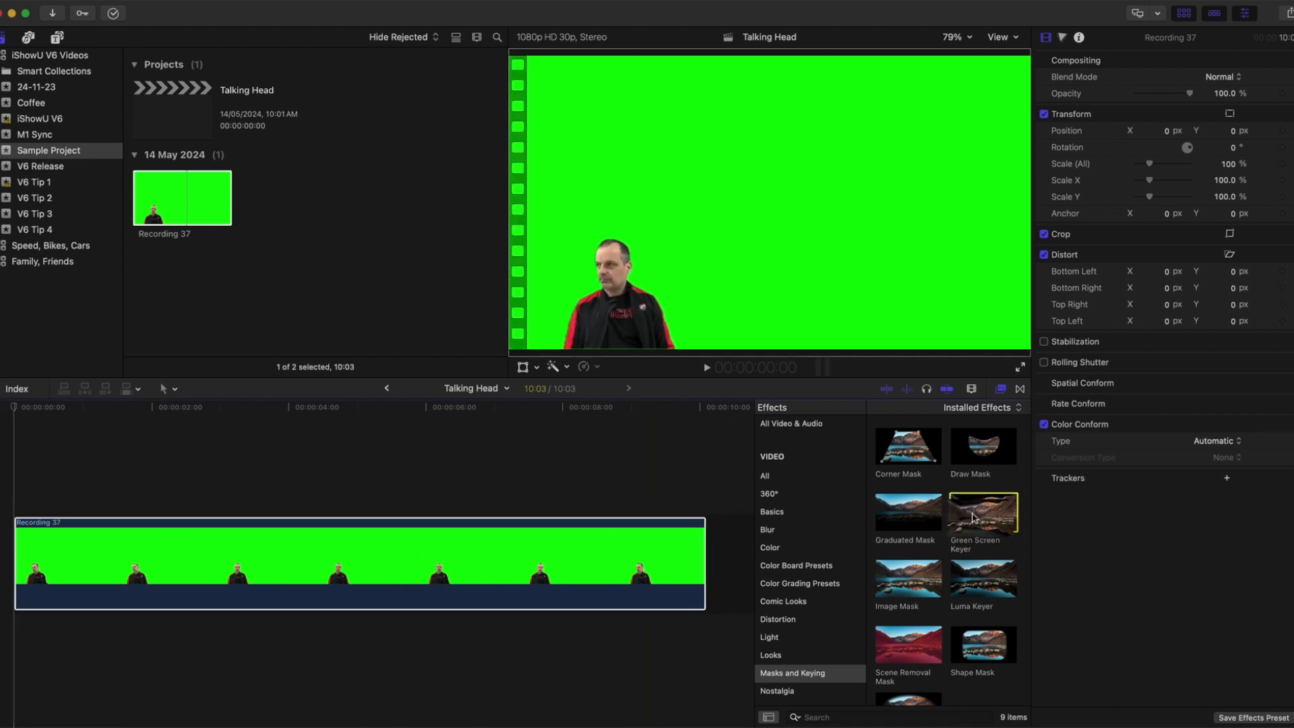